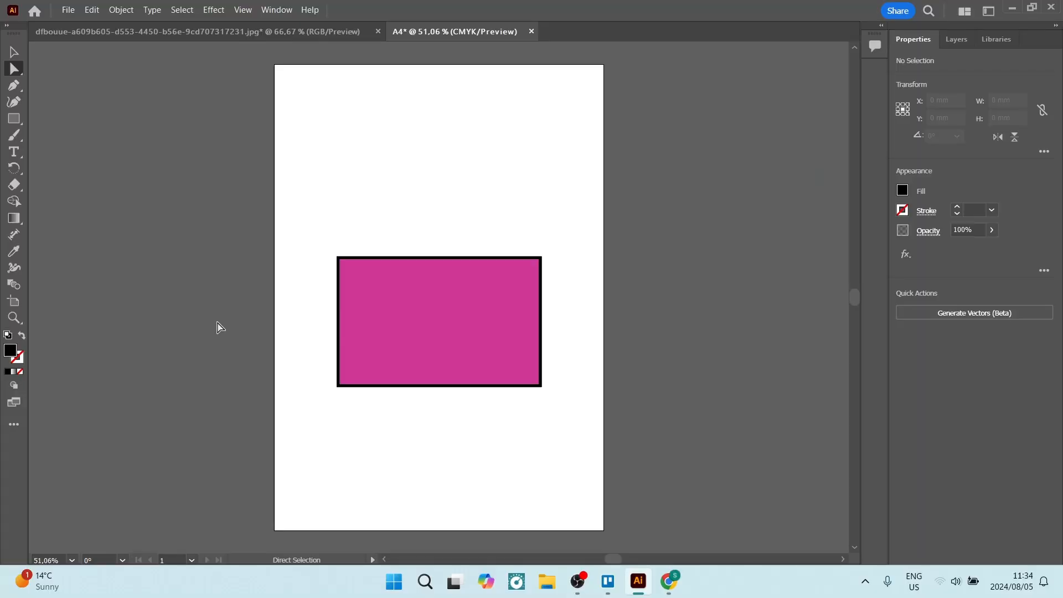
{"action": "mouse_move", "coordinate": [47, 178]}
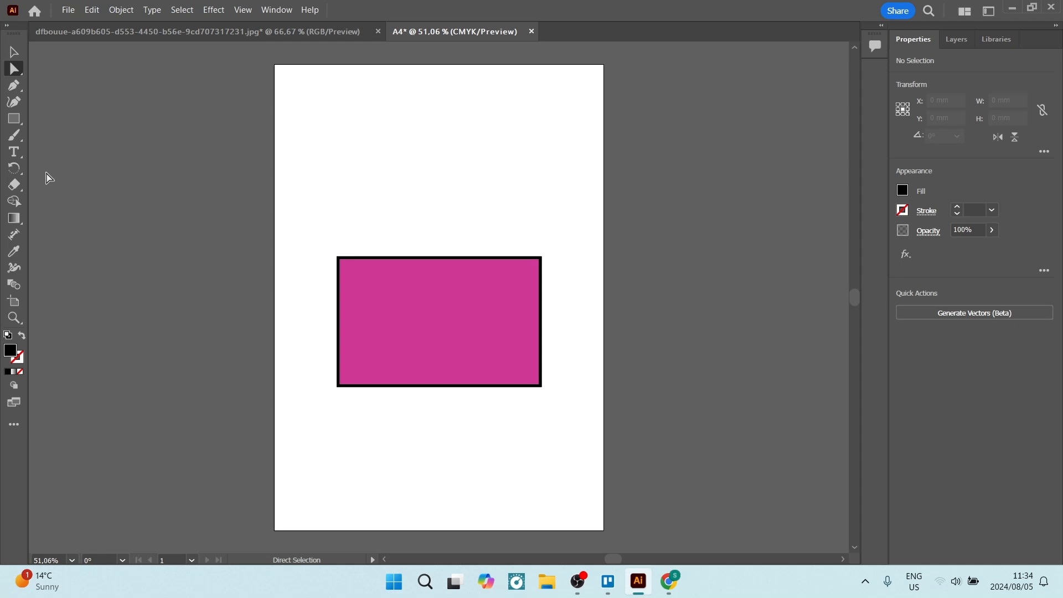
Switch to the Type tool to add new text
{"action": "left_click", "coordinate": [14, 152]}
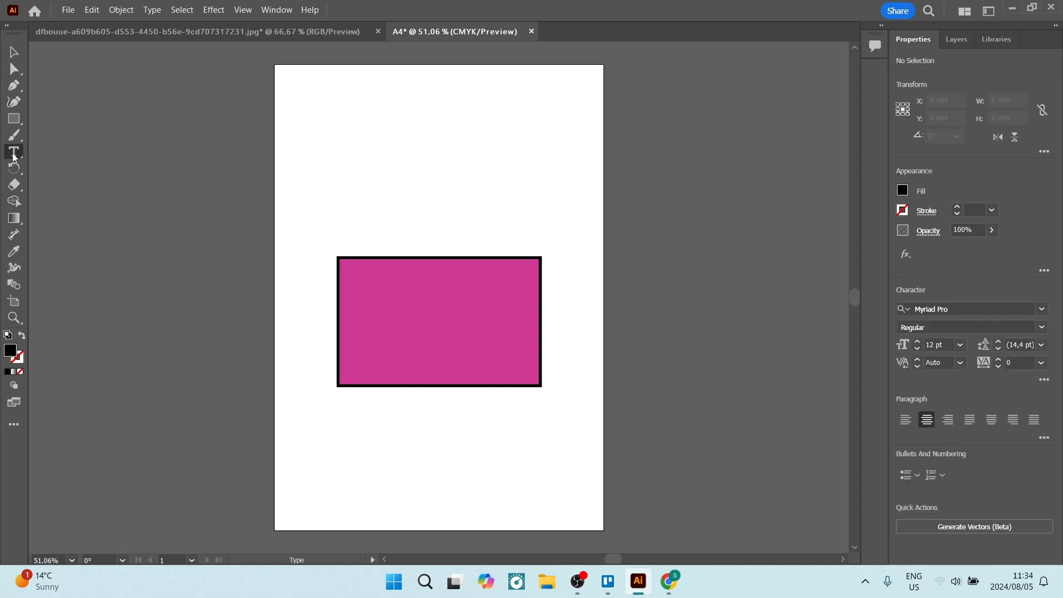
{"action": "mouse_move", "coordinate": [266, 209]}
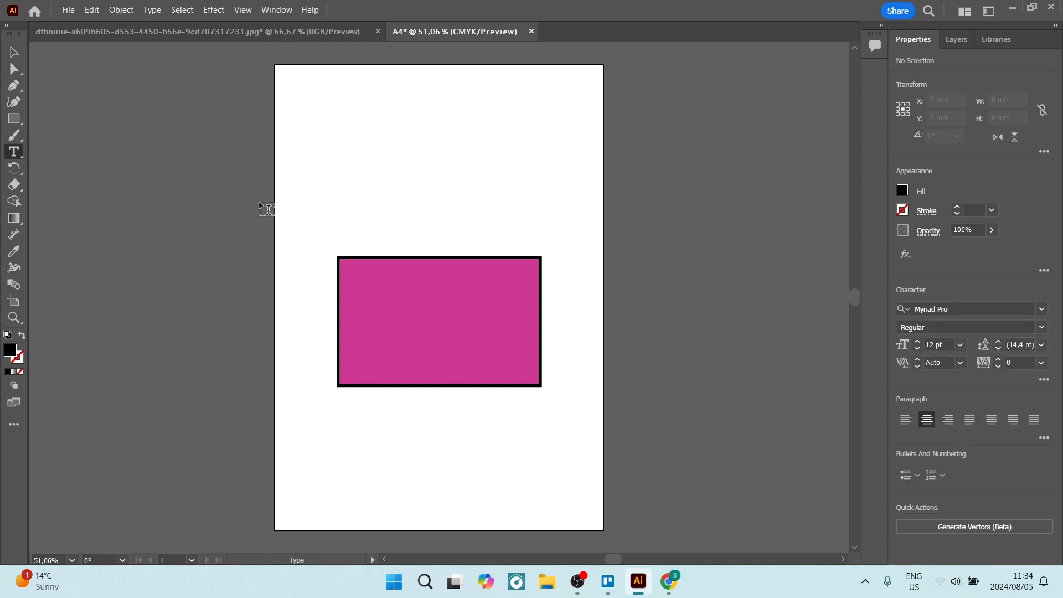
Draw an area text box above the magenta rectangle containing 'ADD TEXT HERE'
{"action": "left_click_drag", "start_coordinate": [344, 111], "coordinate": [441, 170]}
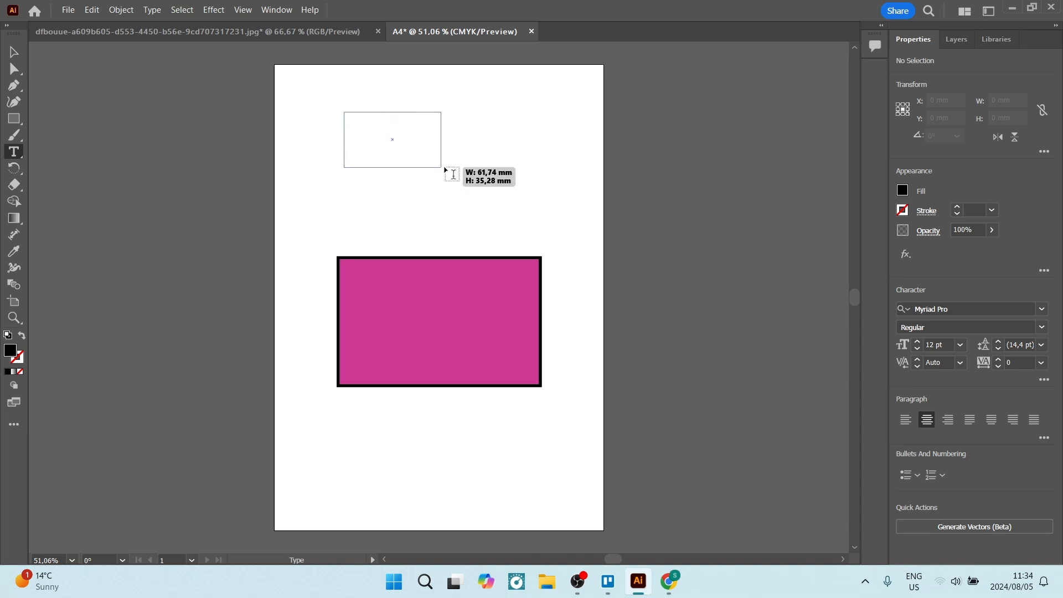
{"action": "left_click", "coordinate": [391, 140]}
{"action": "type", "text": "ADD TEXT HERE"}
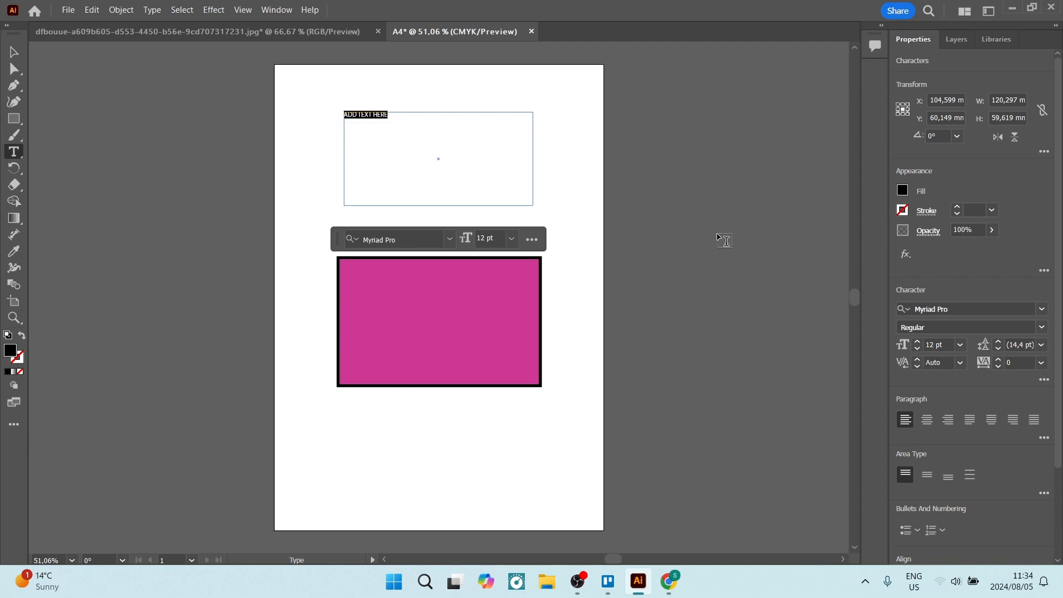
{"action": "mouse_move", "coordinate": [431, 205]}
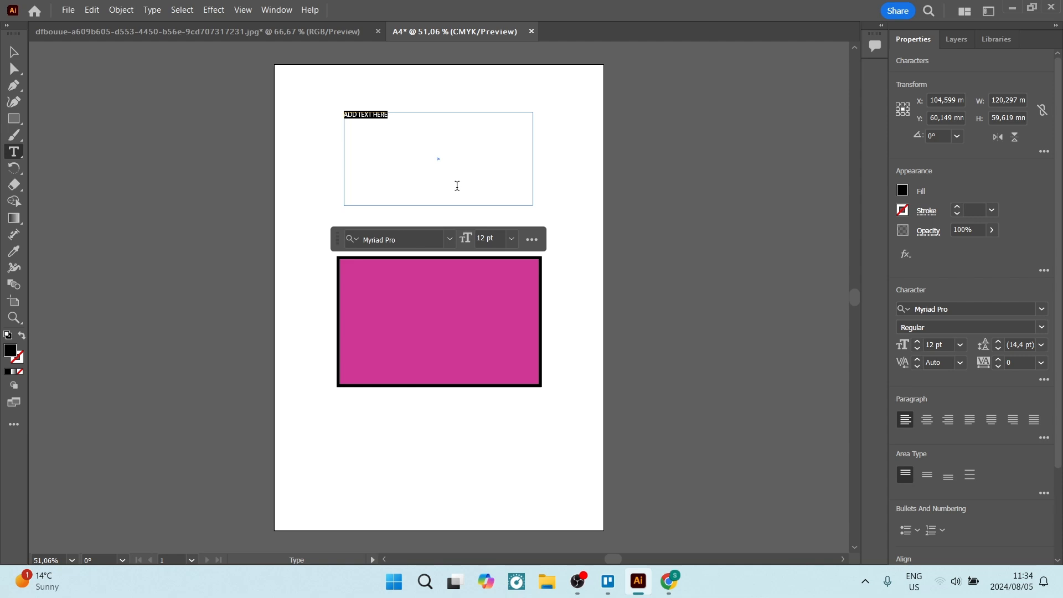
{"action": "mouse_move", "coordinate": [394, 188]}
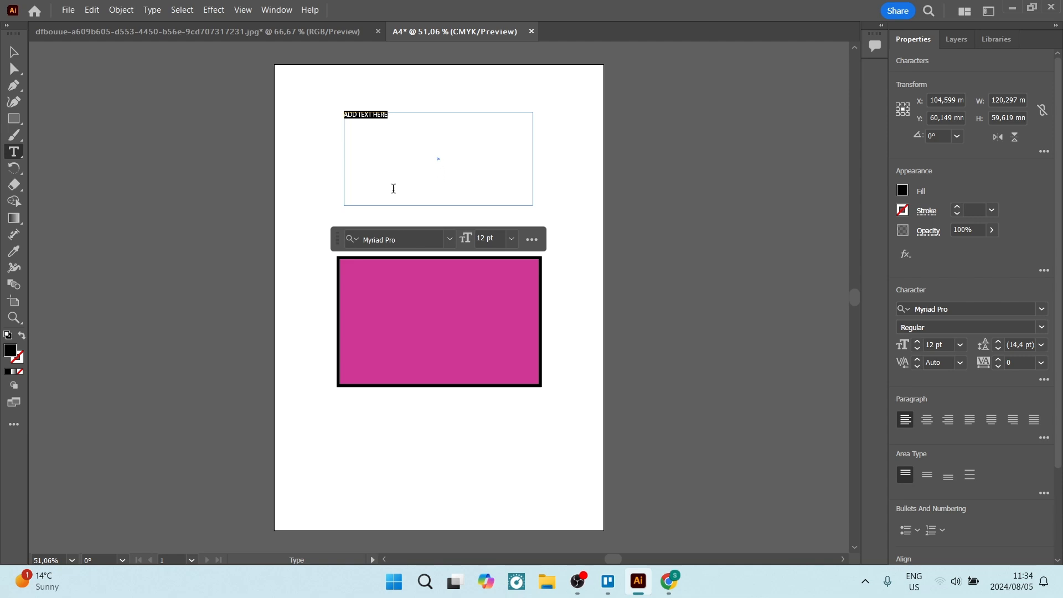
{"action": "left_click", "coordinate": [166, 144]}
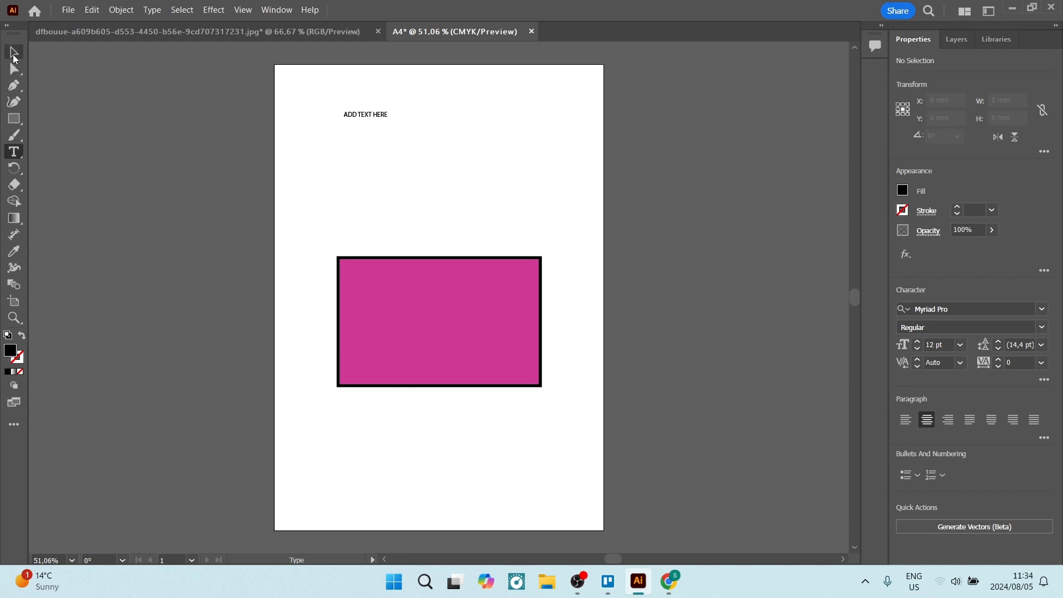
Center 'ADD TEXT HERE' horizontally and vertically within its text box
{"action": "left_click", "coordinate": [364, 114]}
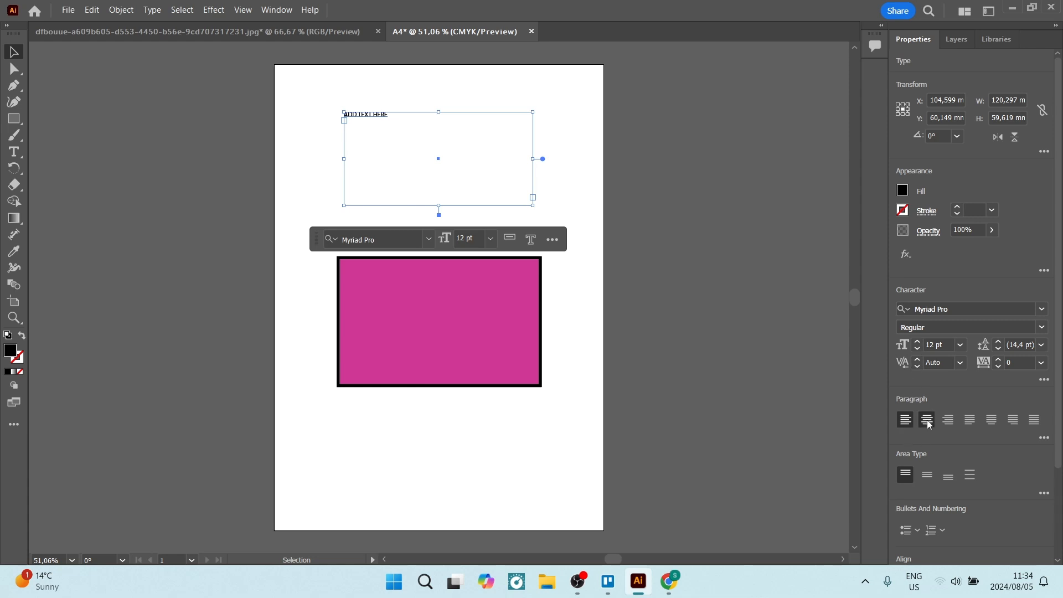
{"action": "left_click", "coordinate": [927, 419]}
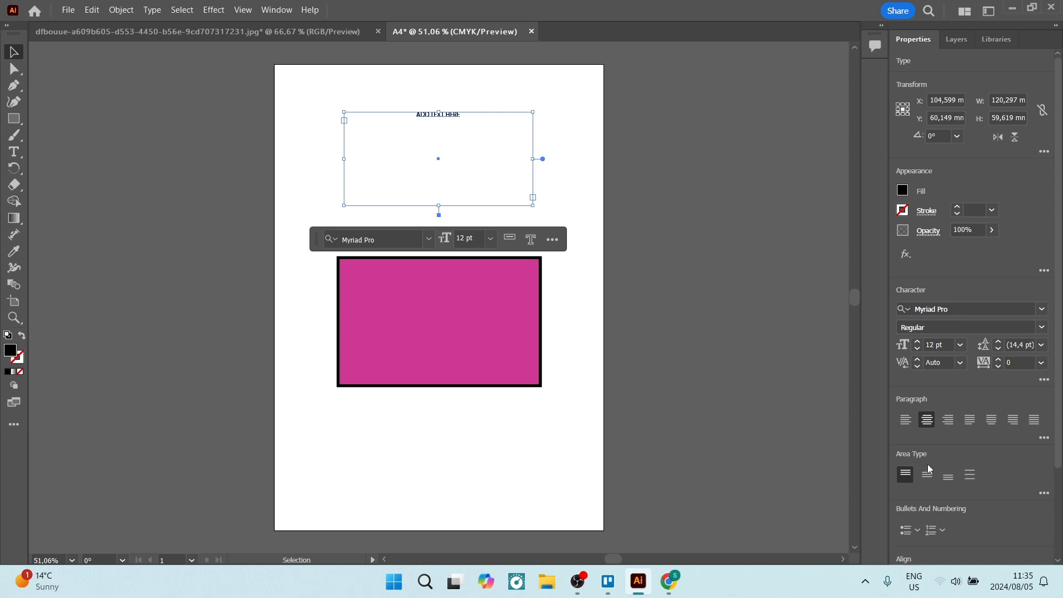
{"action": "mouse_move", "coordinate": [947, 474]}
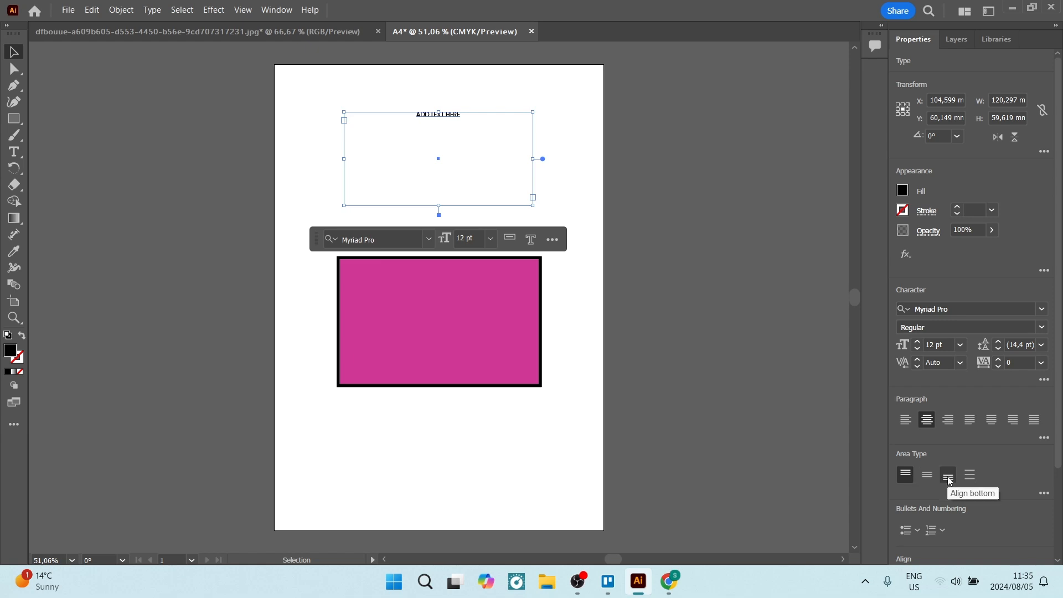
{"action": "left_click", "coordinate": [926, 474]}
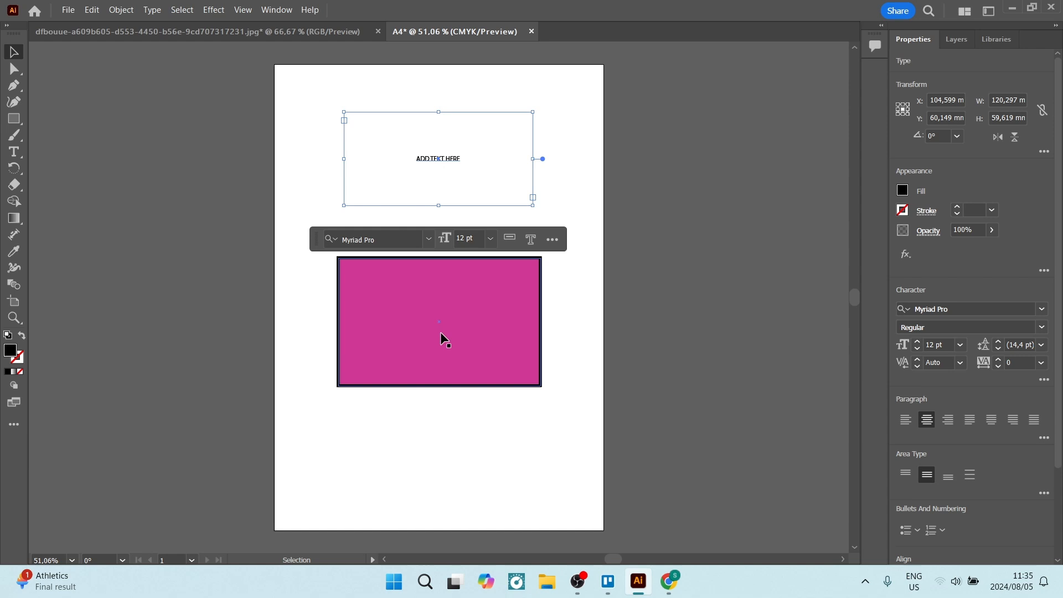
{"action": "mouse_move", "coordinate": [233, 178]}
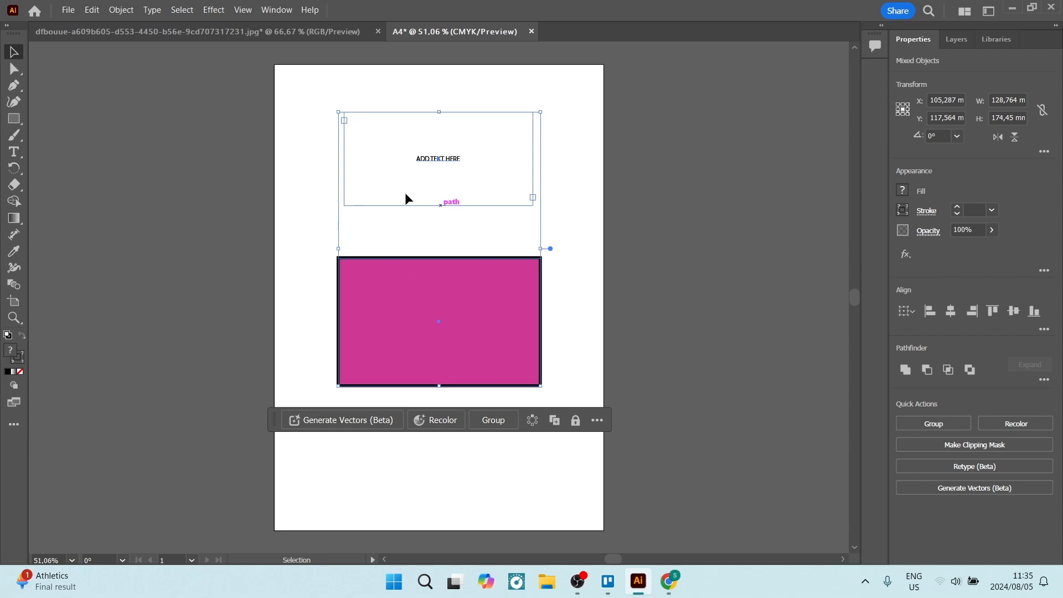
{"action": "mouse_move", "coordinate": [738, 387]}
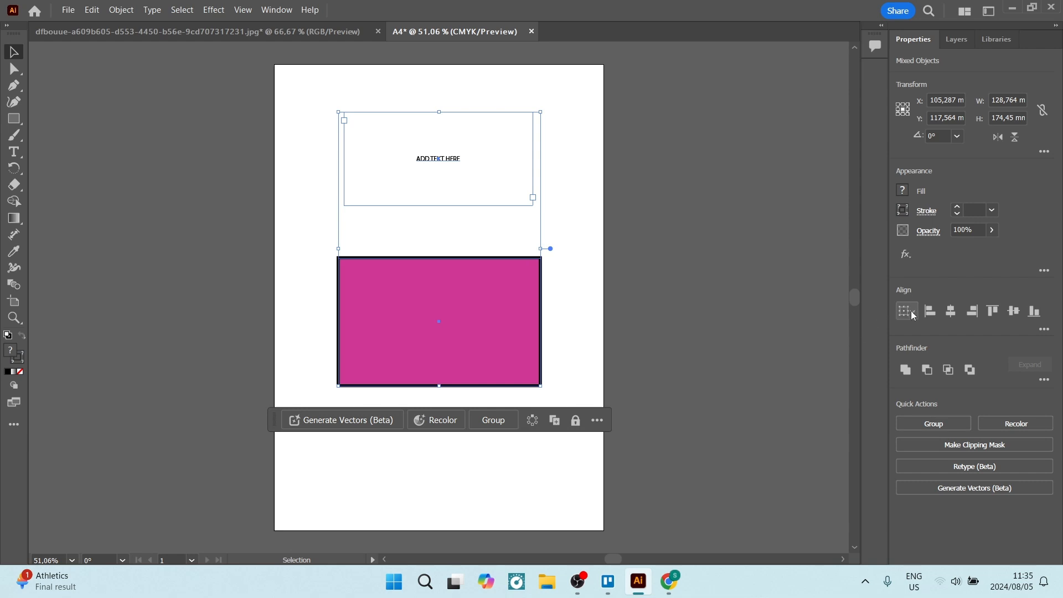
Open the Align To options to use the rectangle as key object
{"action": "left_click", "coordinate": [907, 310]}
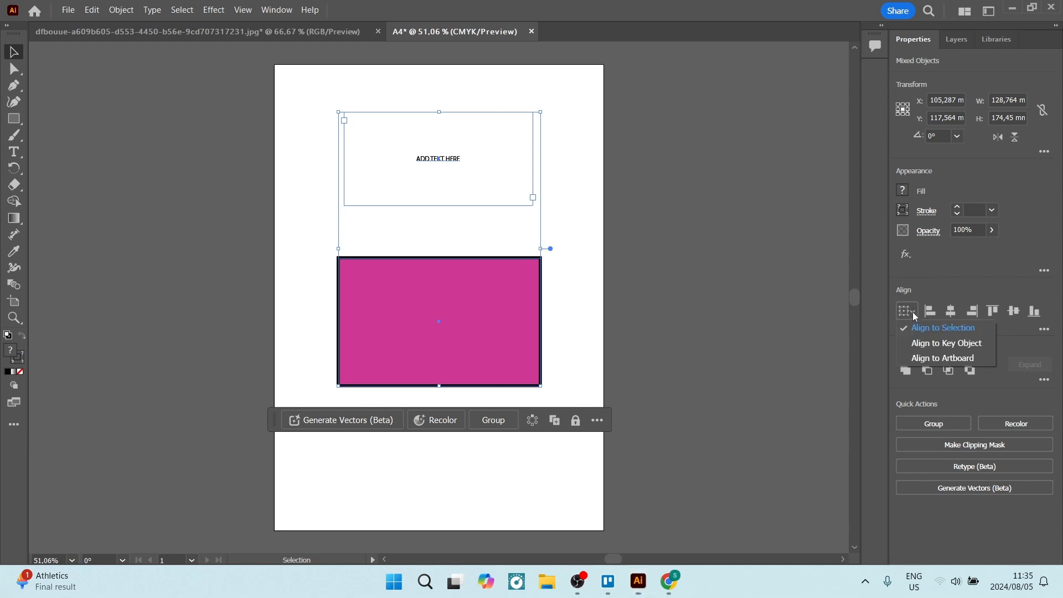
{"action": "mouse_move", "coordinate": [921, 346]}
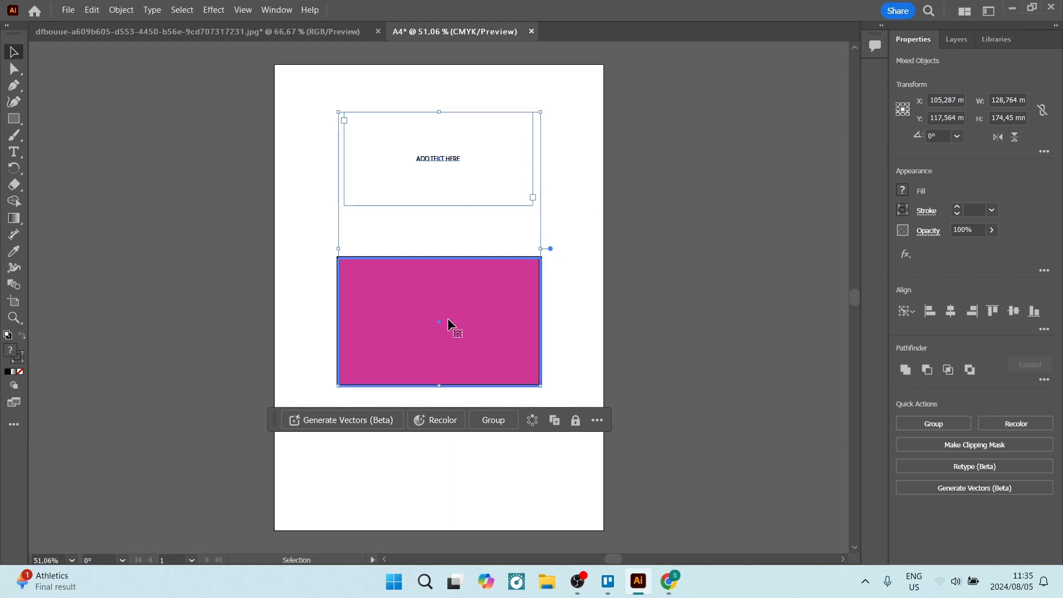
{"action": "mouse_move", "coordinate": [389, 329]}
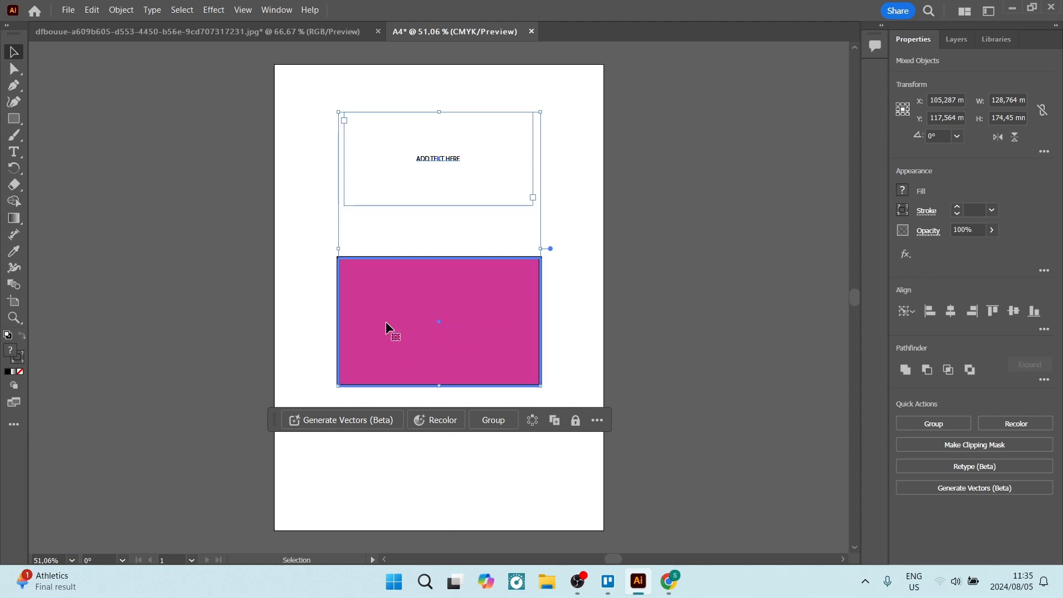
{"action": "mouse_move", "coordinate": [819, 308]}
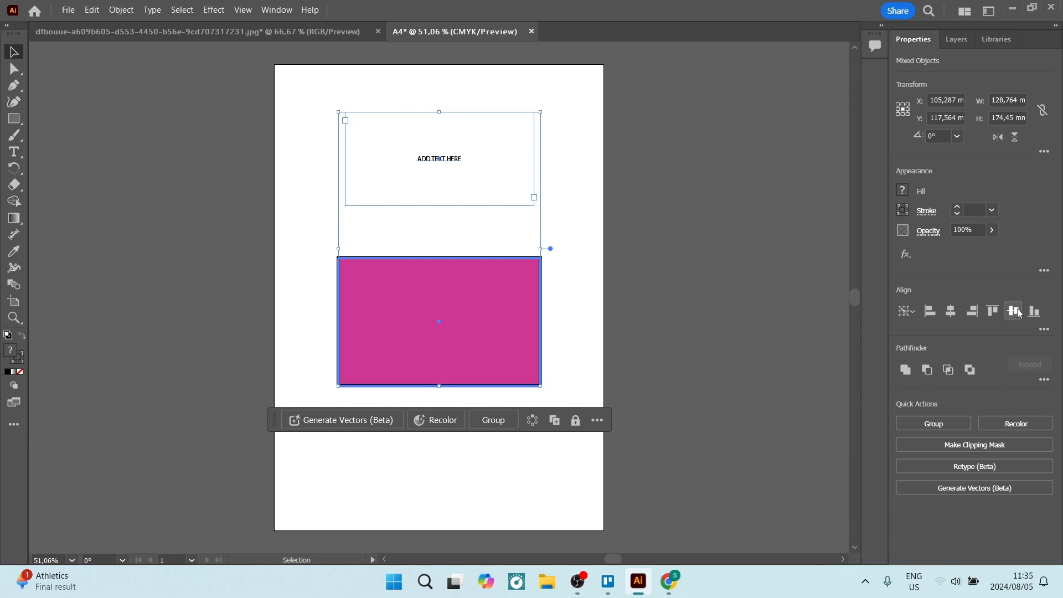
Align the text box to the center of the magenta rectangle
{"action": "left_click", "coordinate": [1013, 310]}
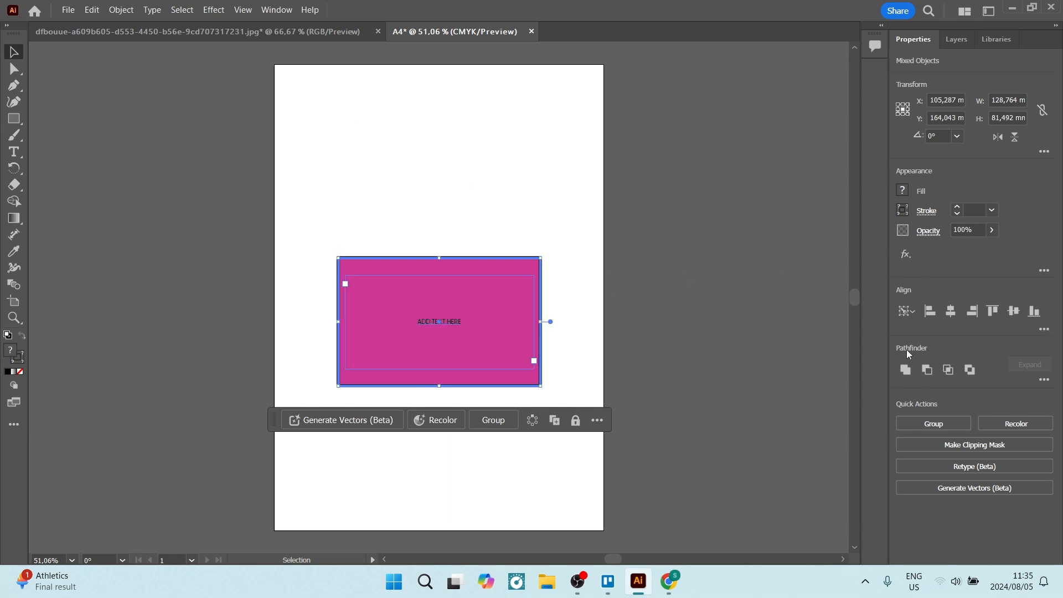
{"action": "mouse_move", "coordinate": [419, 317]}
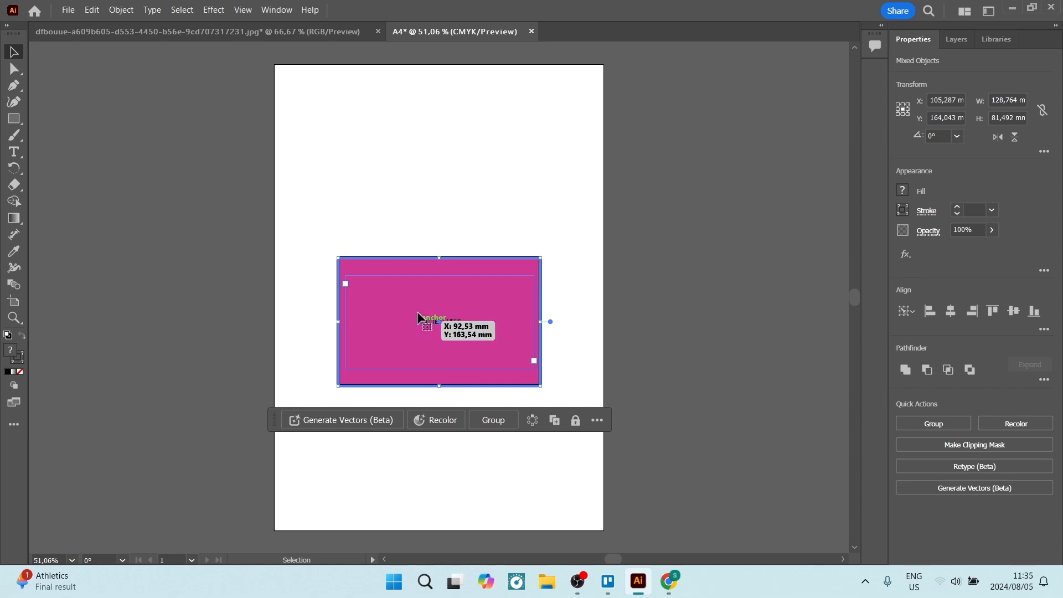
{"action": "mouse_move", "coordinate": [417, 272]}
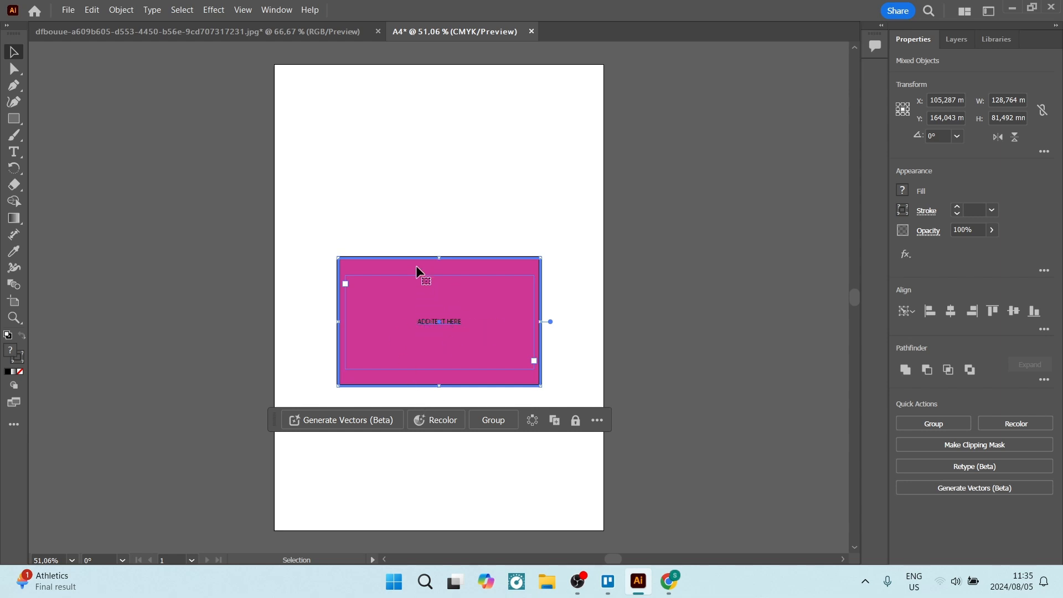
{"action": "mouse_move", "coordinate": [274, 292]}
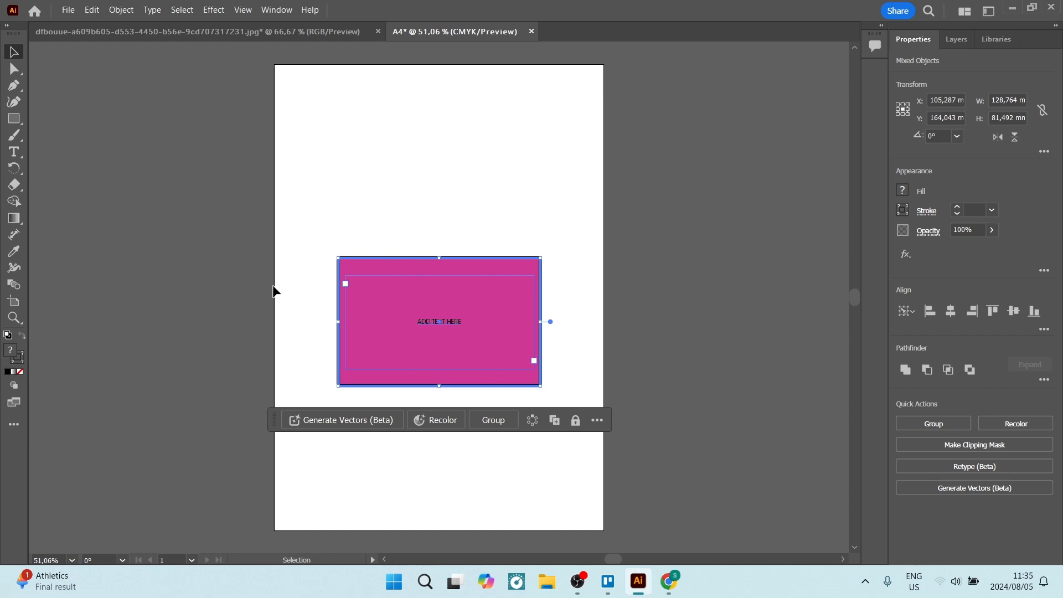